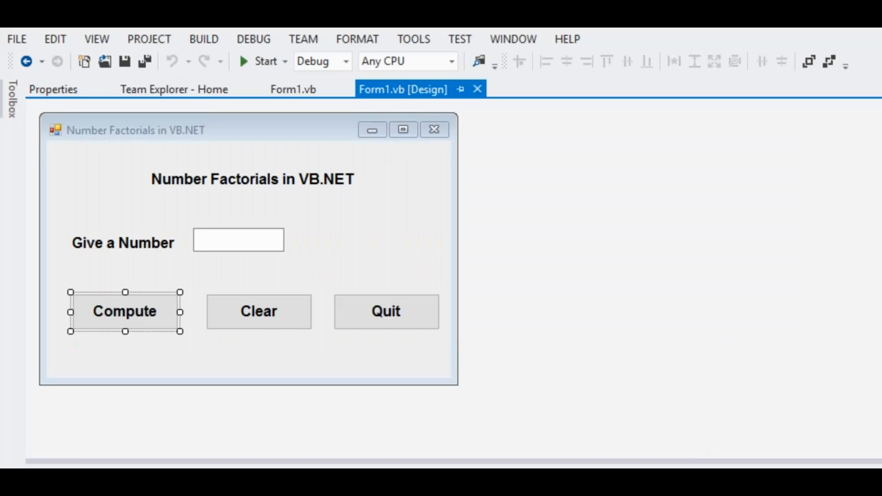
mouse_move(548, 201)
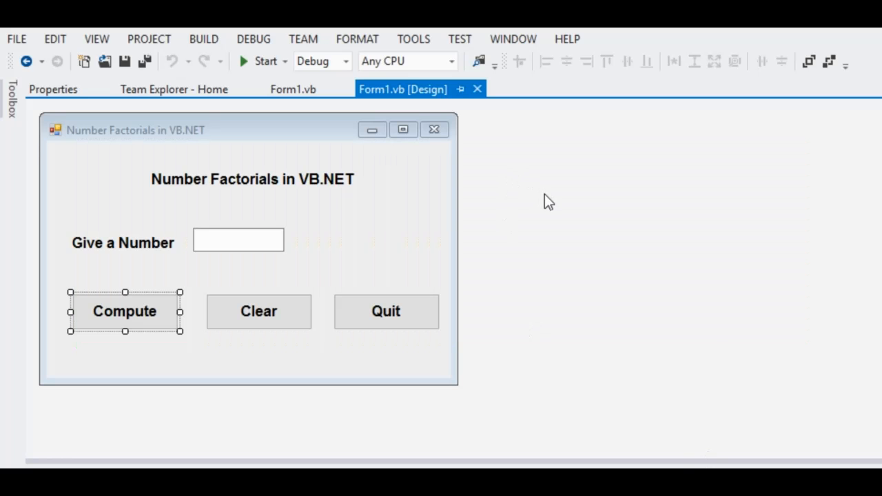
mouse_move(597, 225)
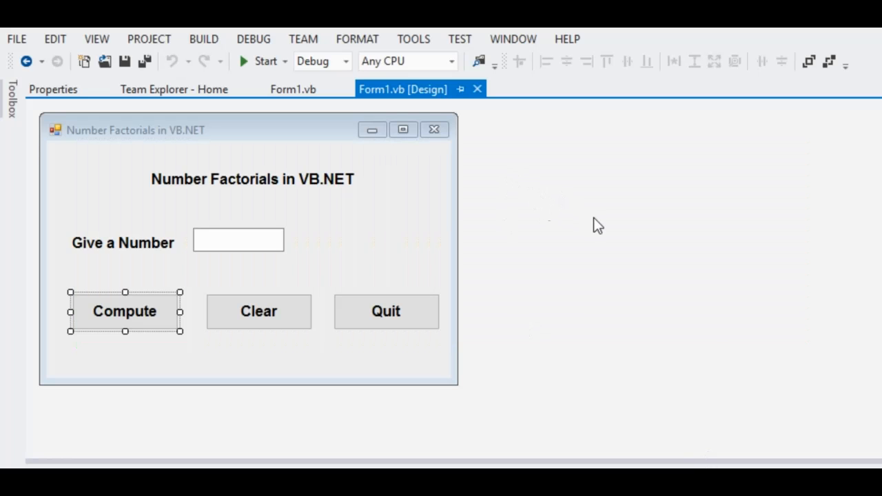
mouse_move(389, 152)
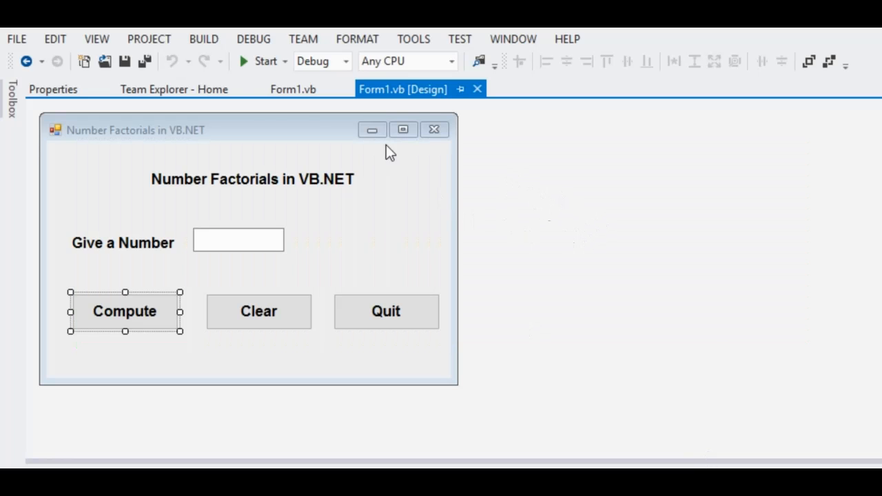
Build and run the factorial calculator application from the toolbar.
click(242, 60)
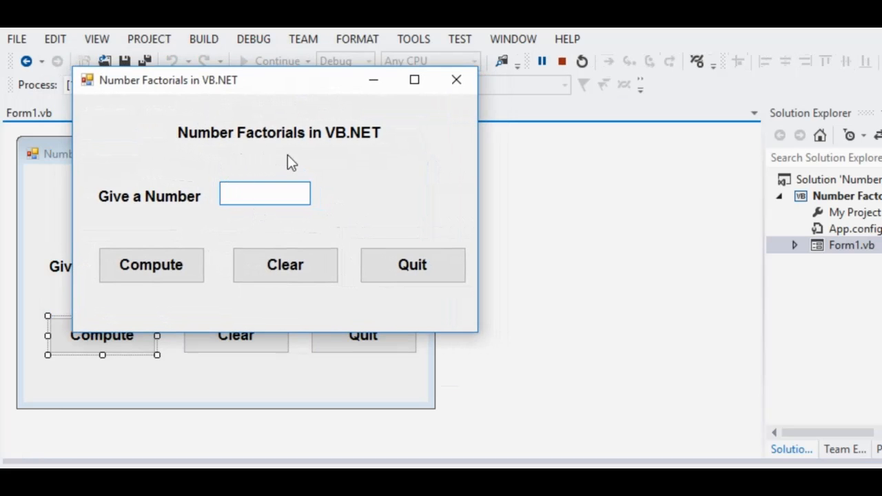
mouse_move(299, 218)
text(8)
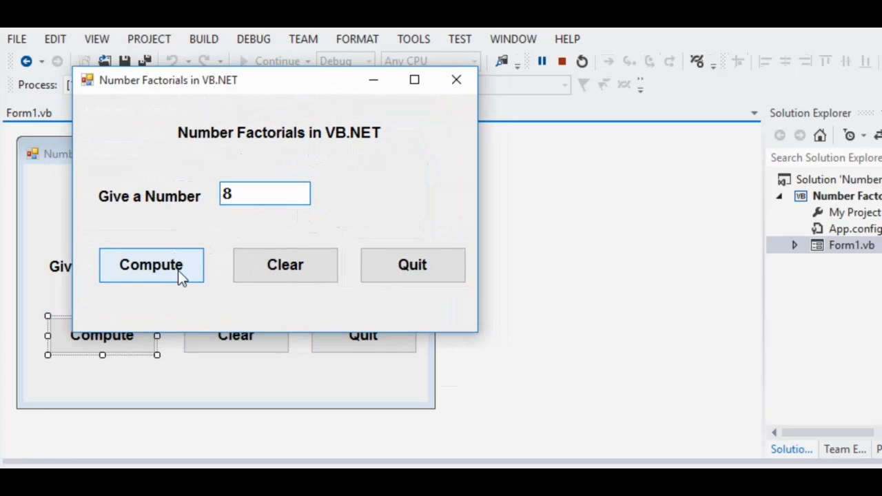
Compute the factorial of 8 and dismiss the 40320 result.
click(151, 265)
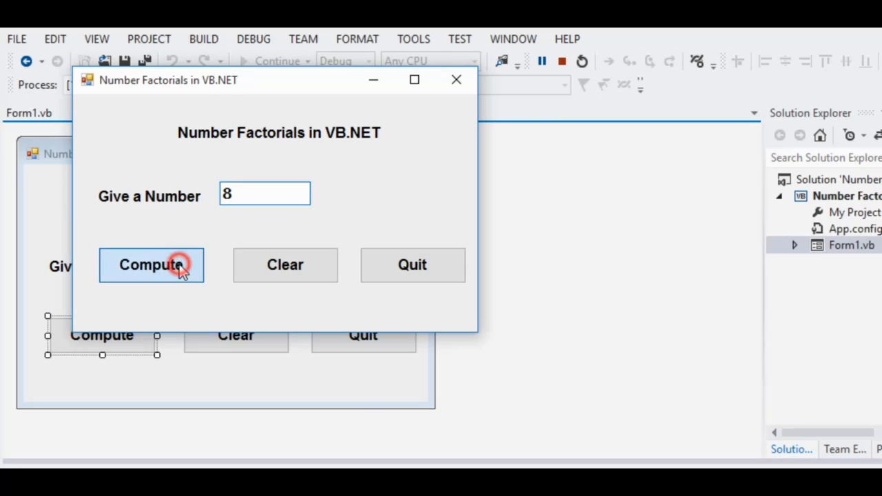
click(151, 264)
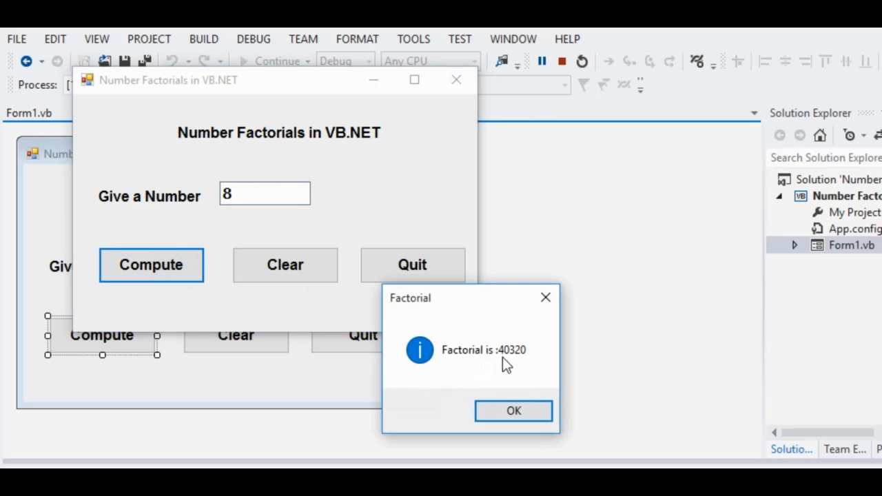
mouse_move(524, 369)
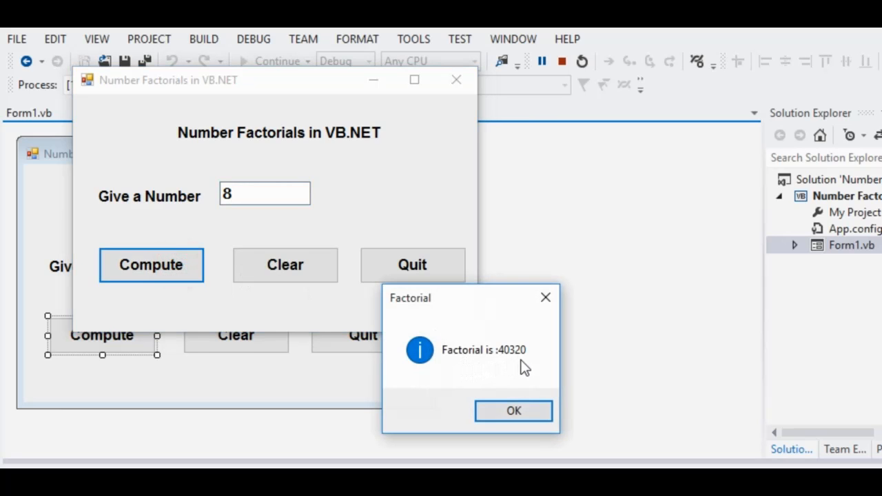
click(512, 411)
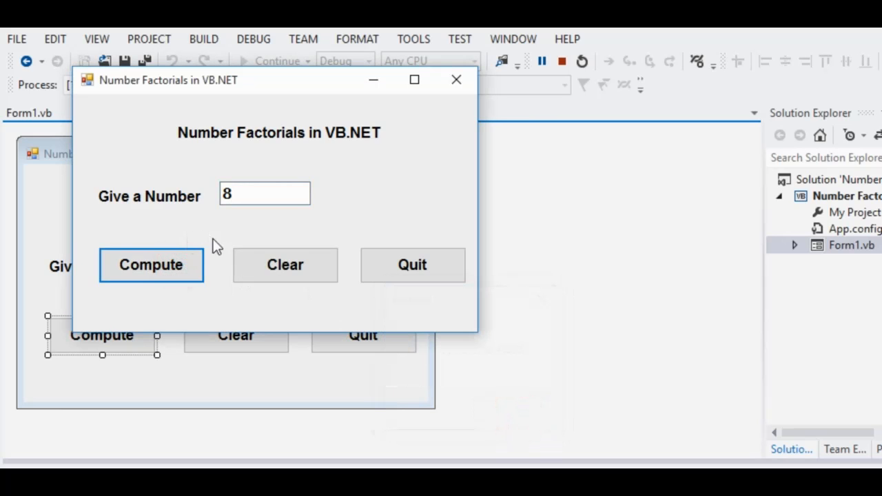
Clear the entry, compute the factorial of 4, and dismiss the 24 result.
click(285, 265)
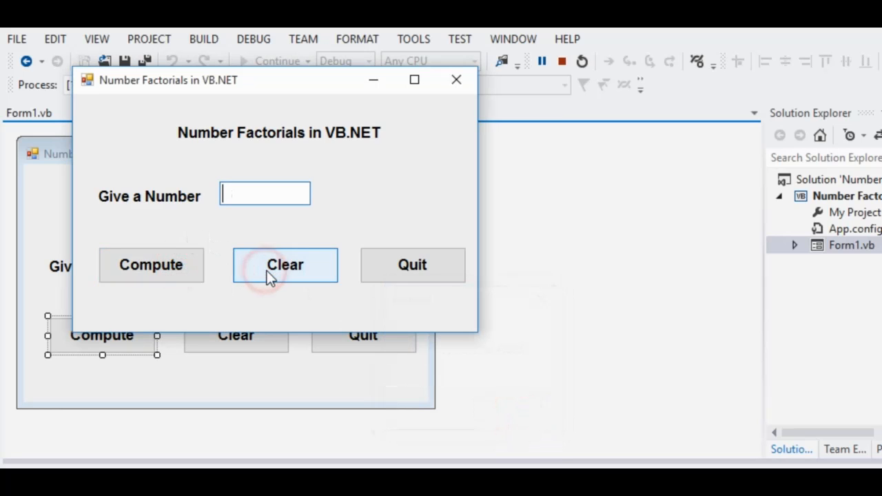
text(4)
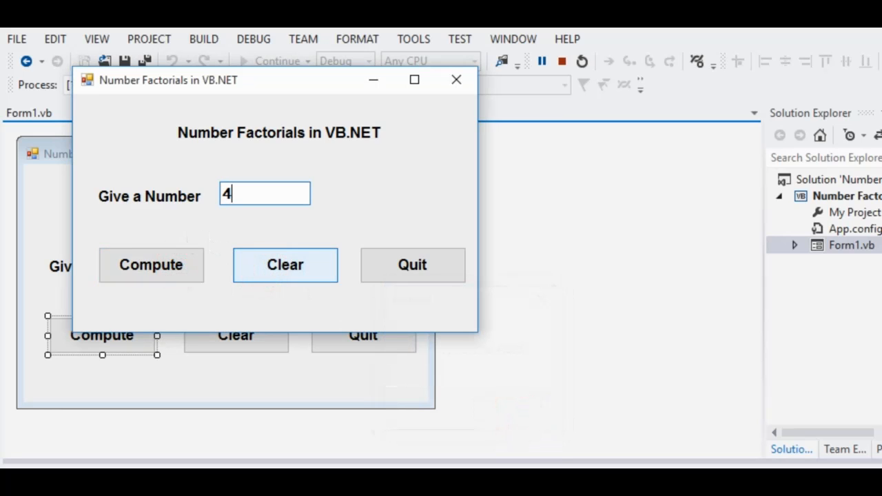
click(151, 265)
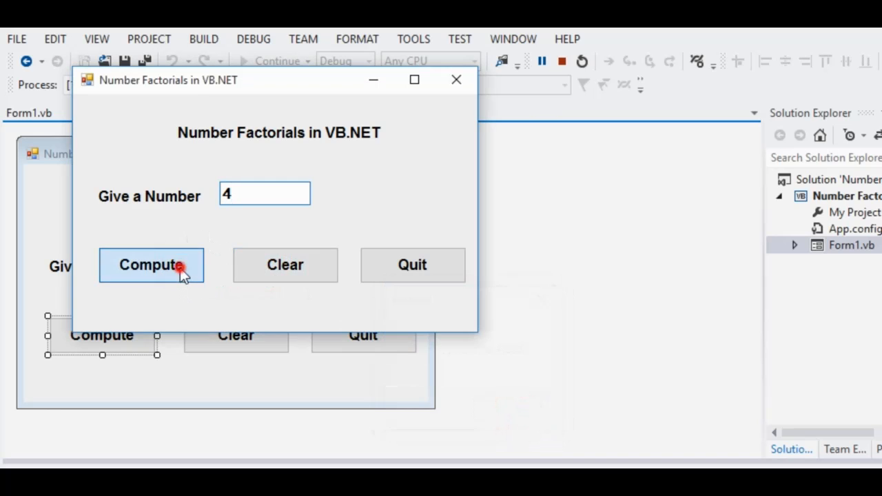
click(151, 265)
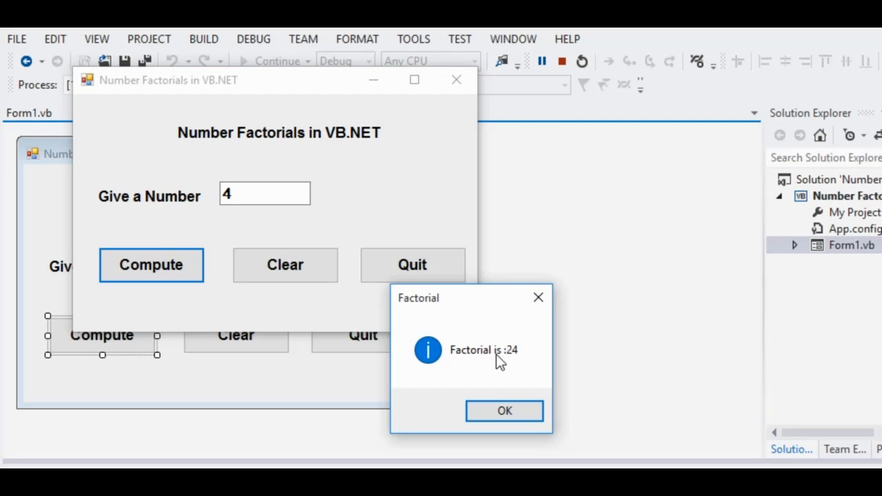
click(504, 411)
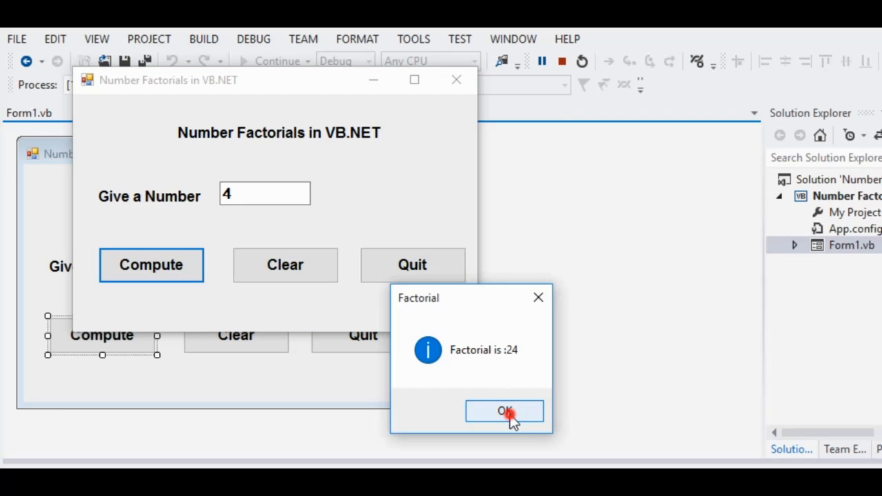
click(505, 411)
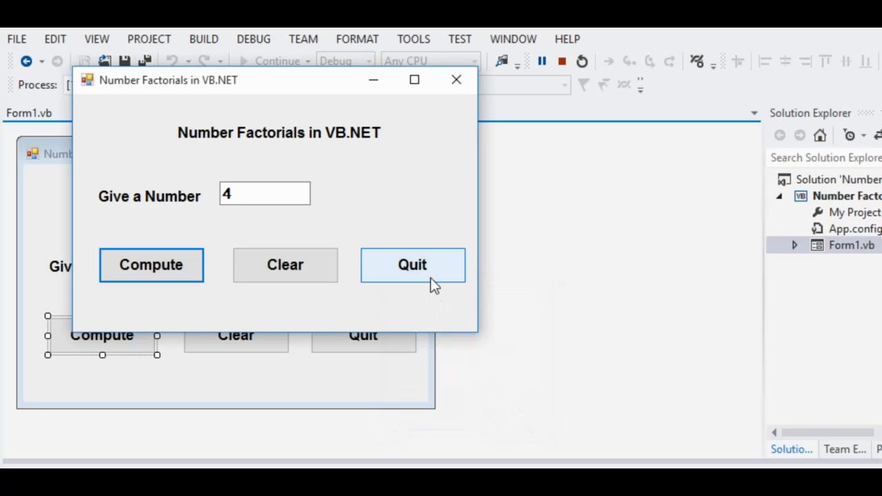
Decline quitting the calculator, then compute the factorial of 5.
click(413, 265)
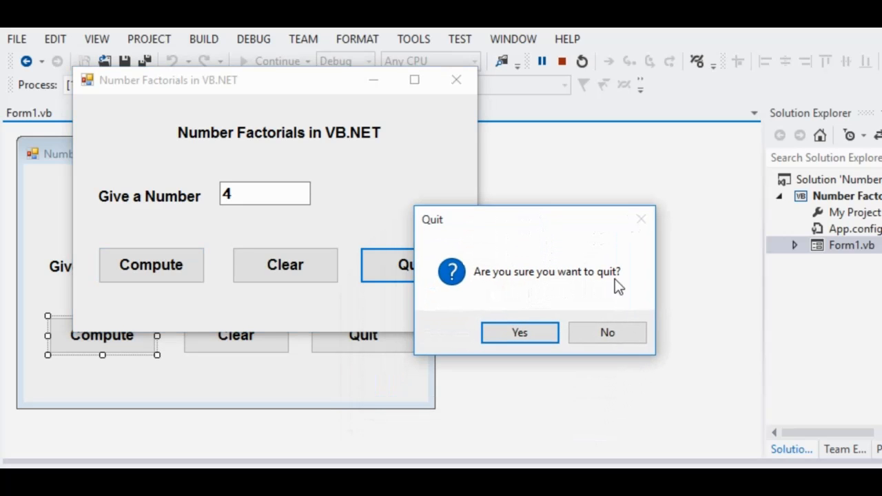
mouse_move(607, 333)
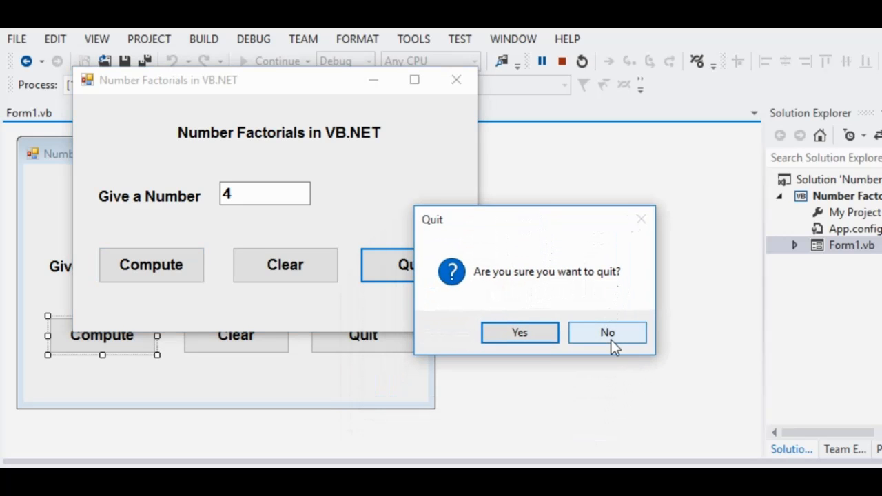
click(607, 332)
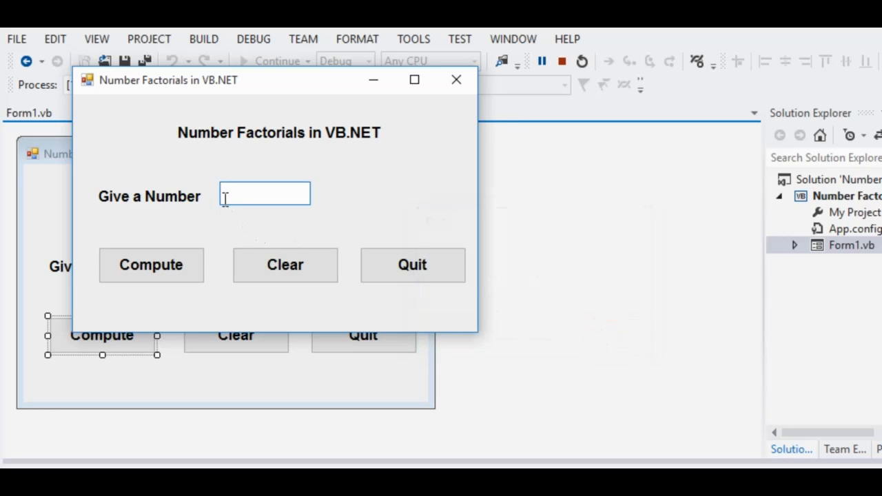
mouse_move(241, 215)
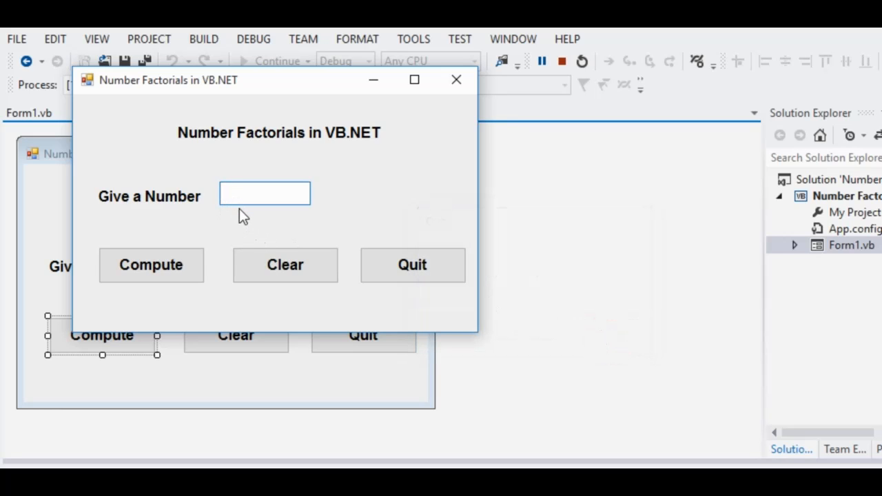
click(264, 194)
text(5)
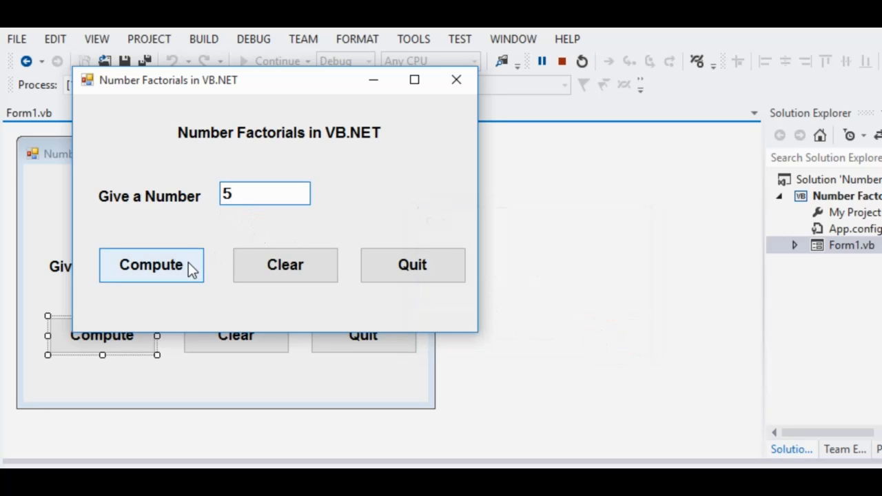
click(150, 265)
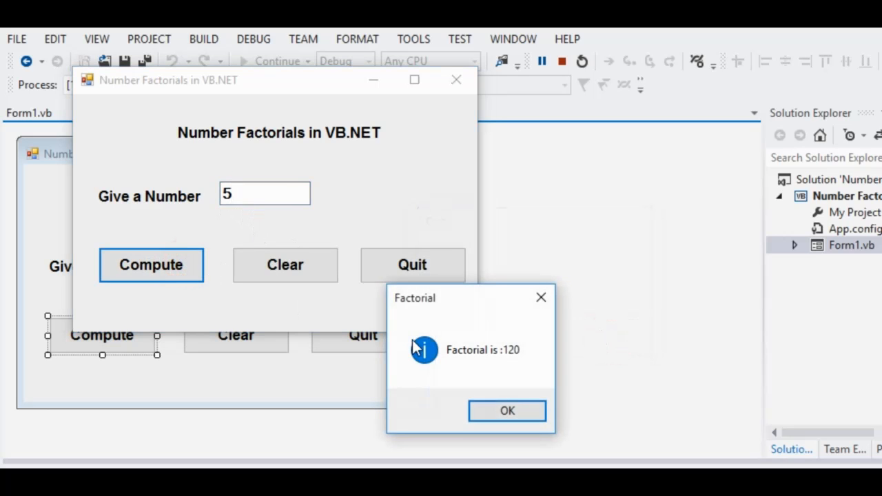
Quit the calculator and confirm the exit.
drag(415, 297, 507, 185)
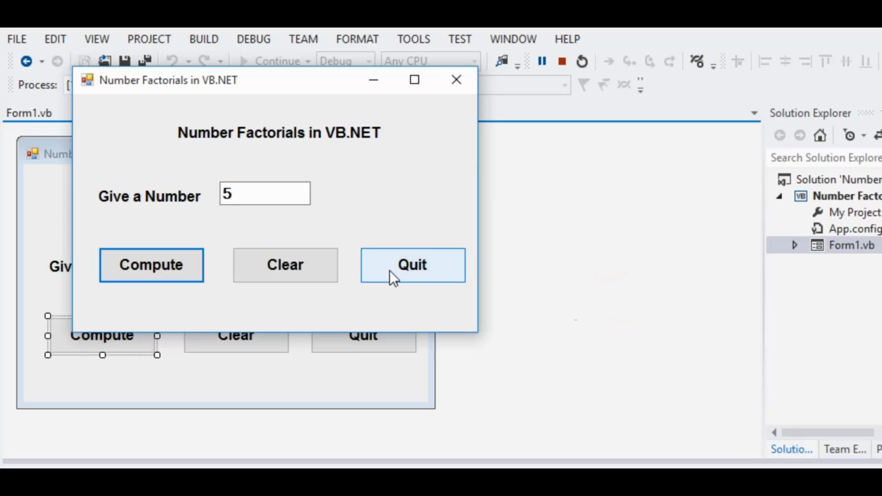
click(411, 264)
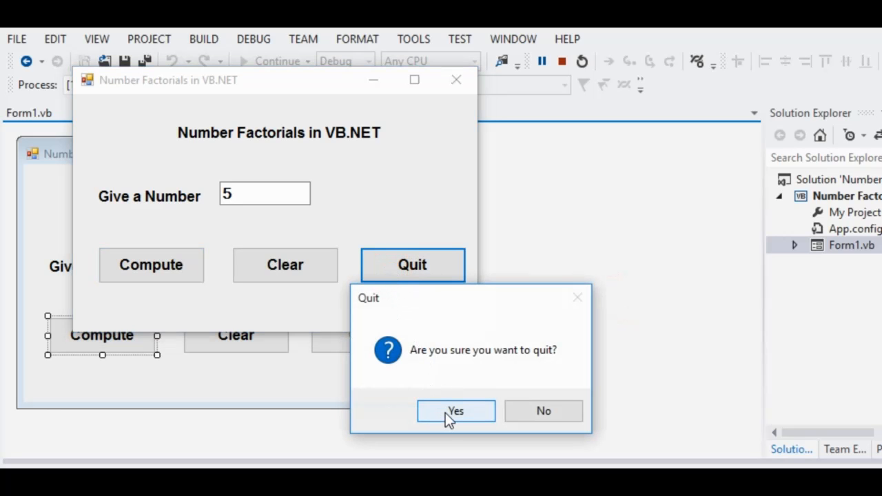
click(455, 411)
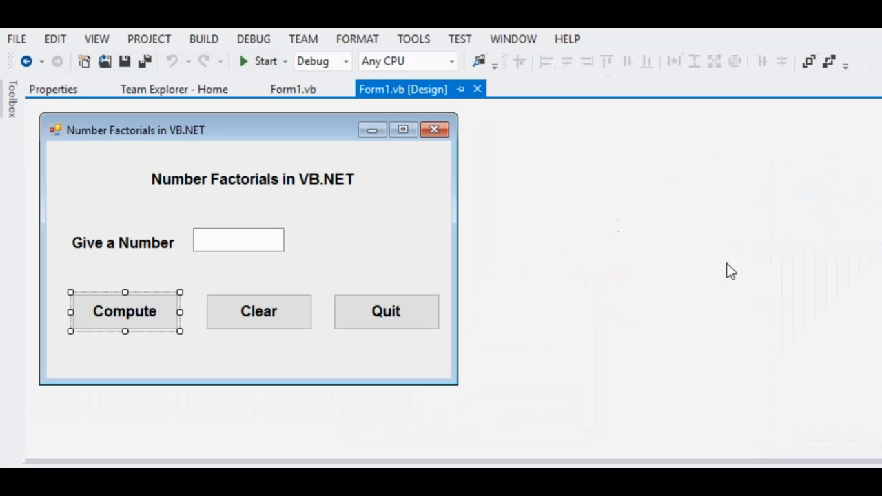
mouse_move(122, 326)
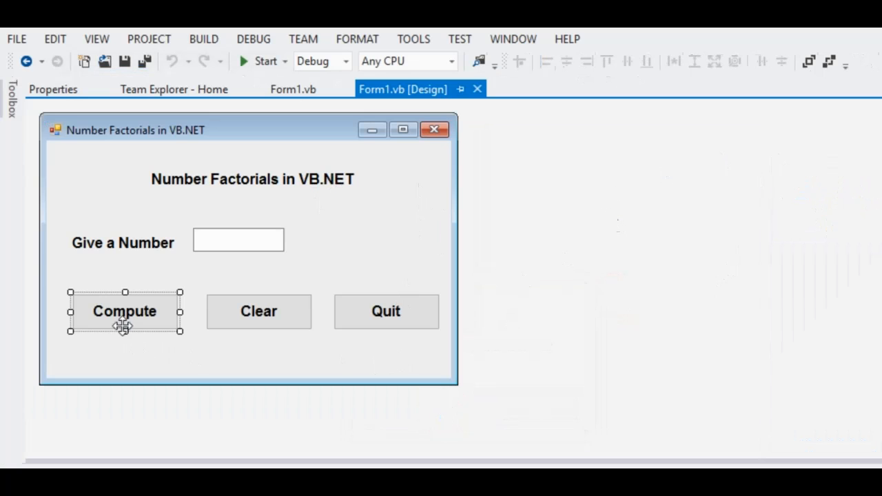
click(238, 239)
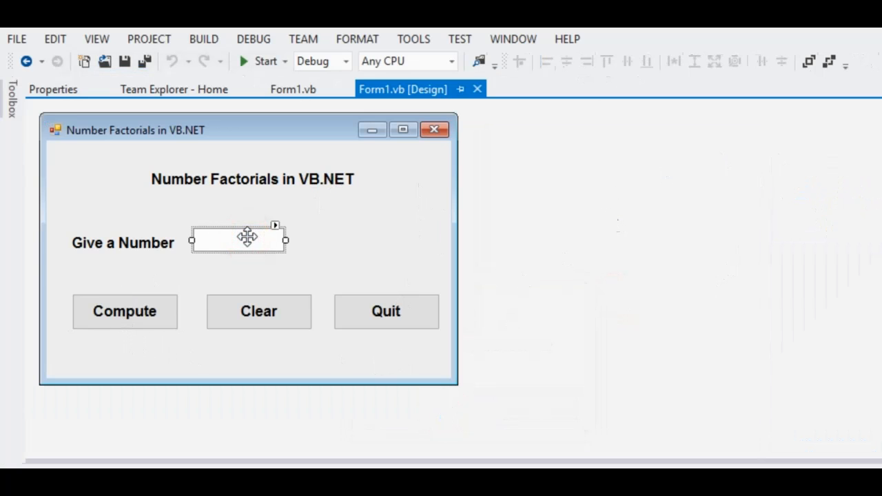
click(258, 311)
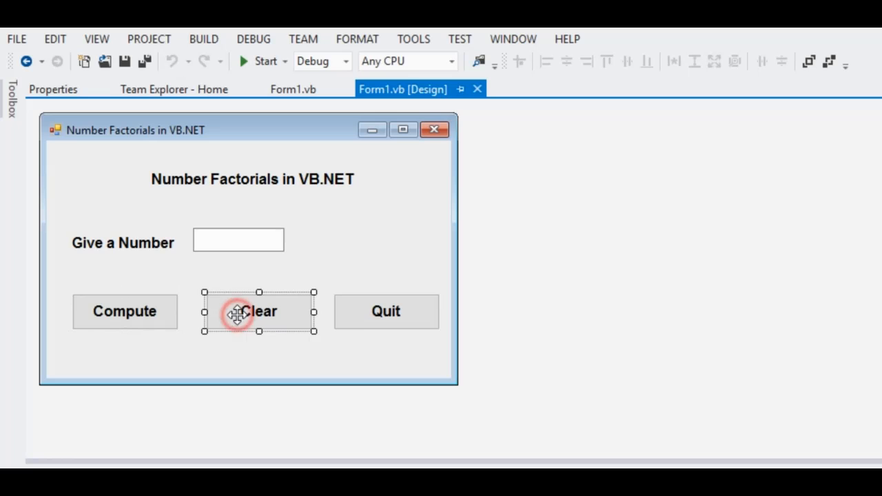
click(386, 311)
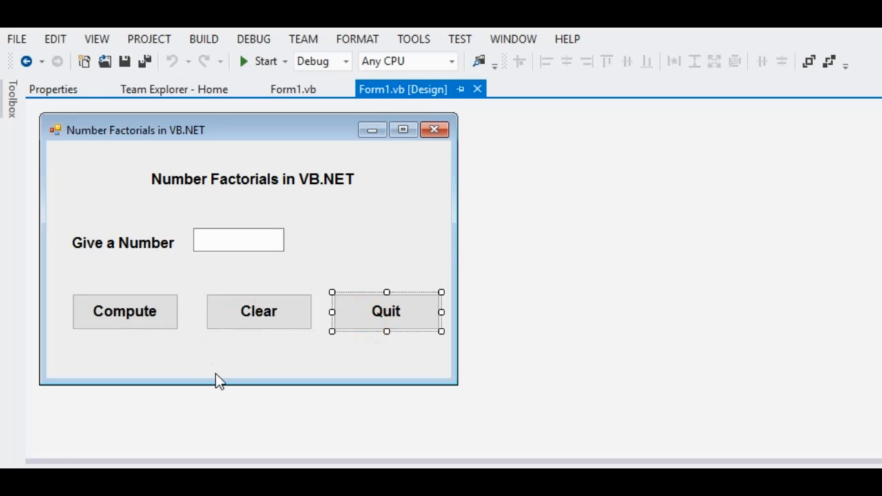
click(293, 89)
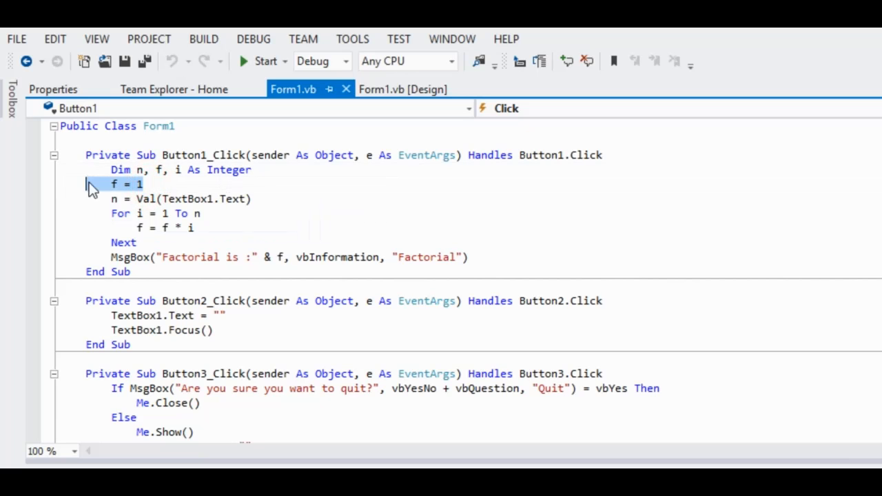
Highlight the f = 1 line and the loop's multiplication, selecting variable f.
click(41, 451)
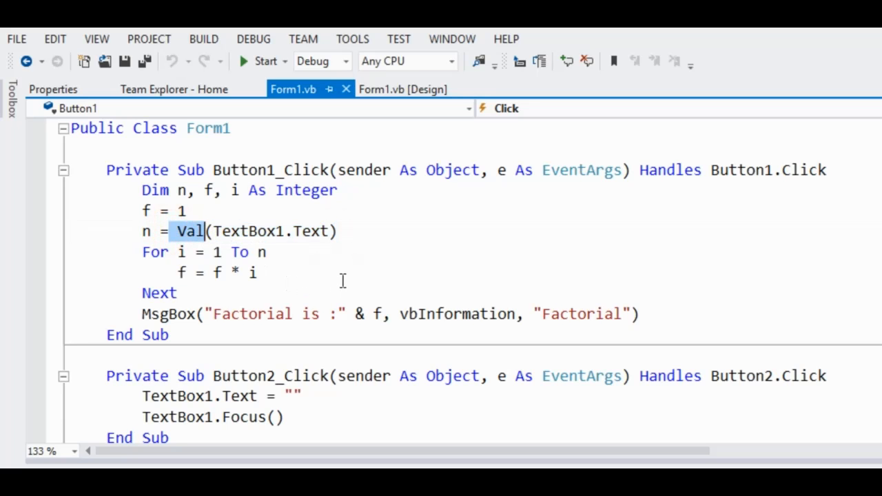
mouse_move(364, 283)
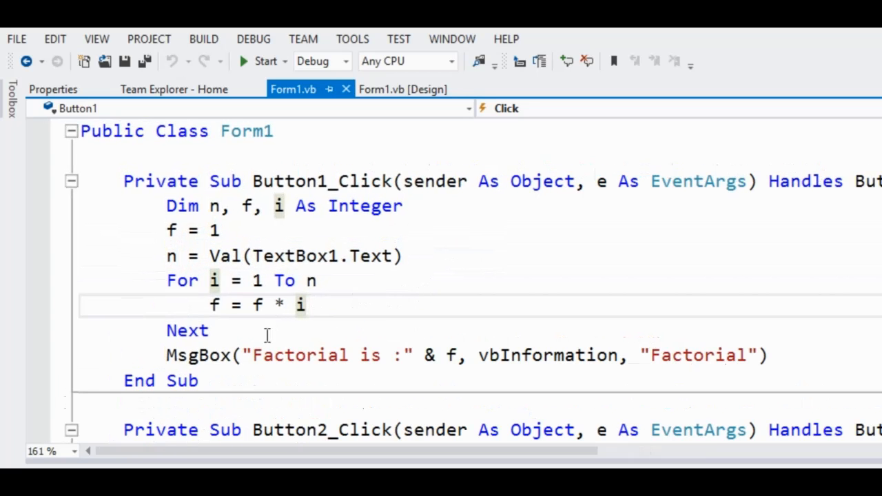
click(306, 305)
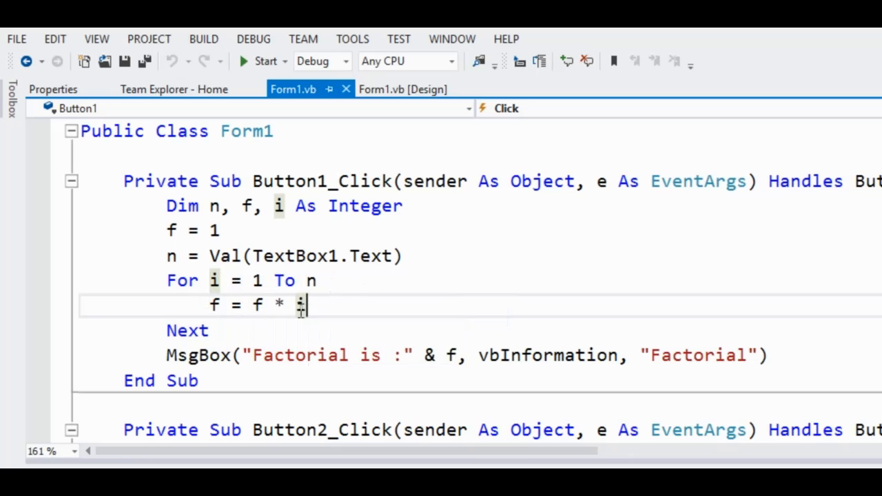
text(i)
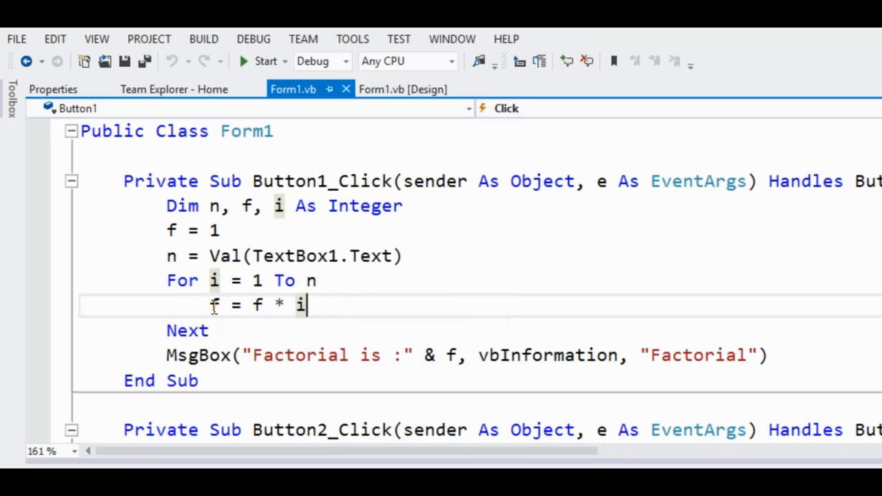
double_click(213, 304)
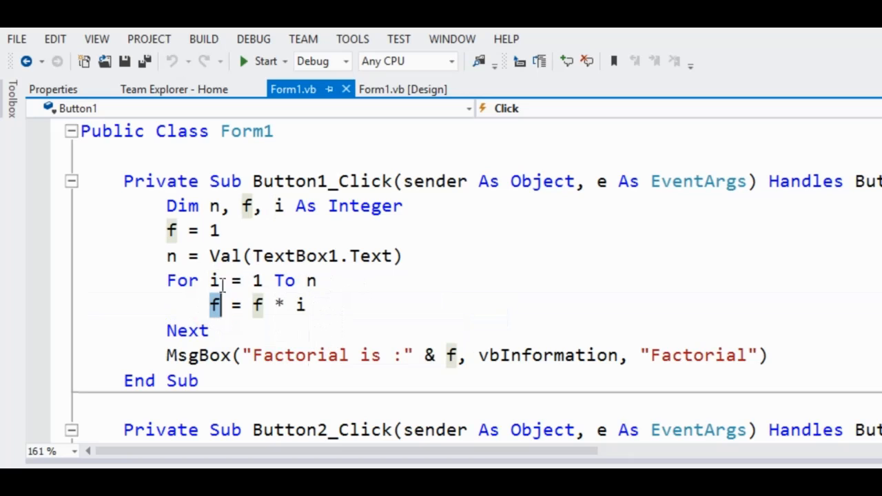
scroll(down, 3)
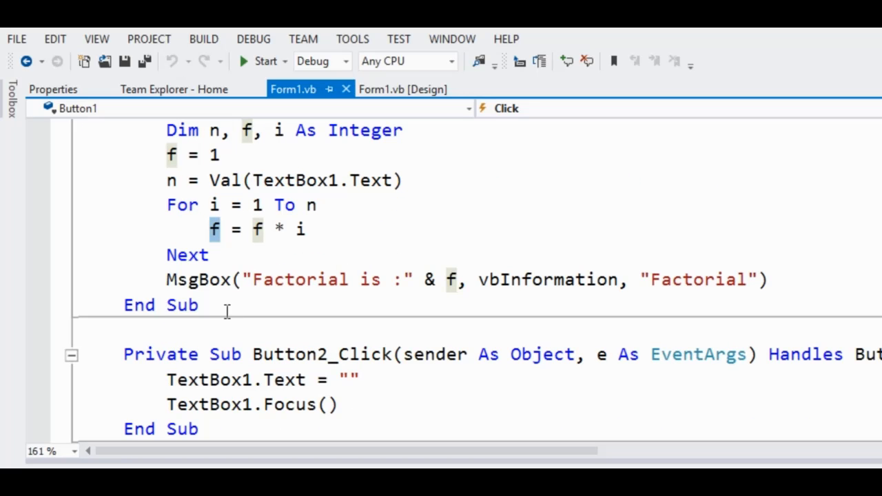
mouse_move(452, 305)
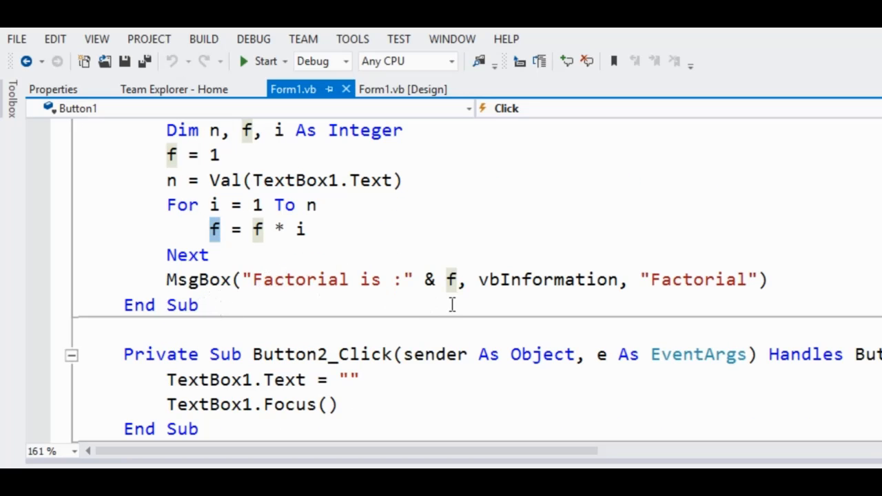
mouse_move(439, 279)
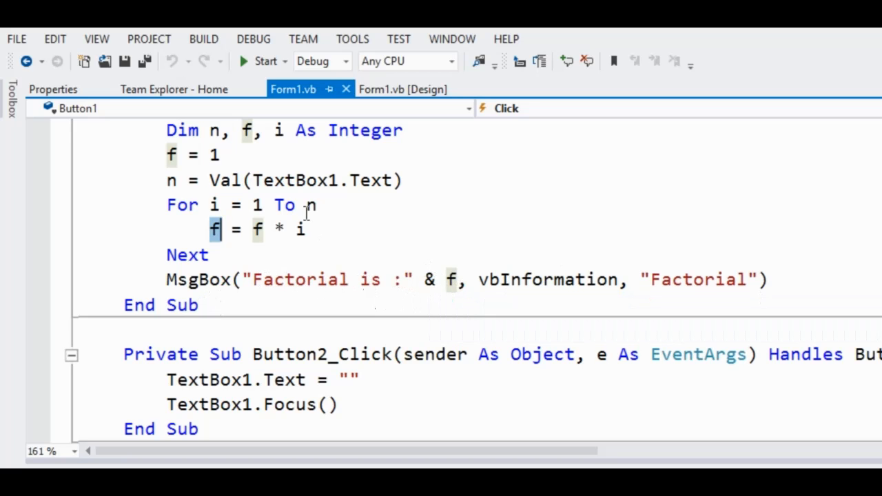
mouse_move(551, 279)
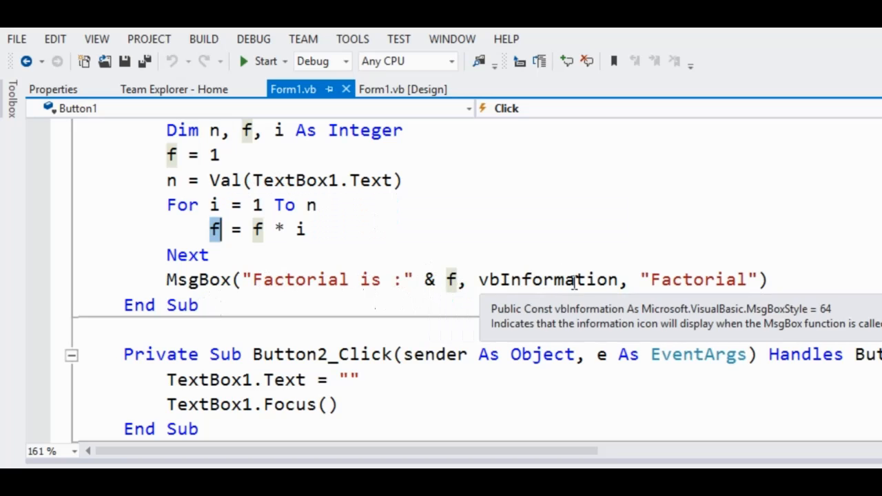
mouse_move(576, 296)
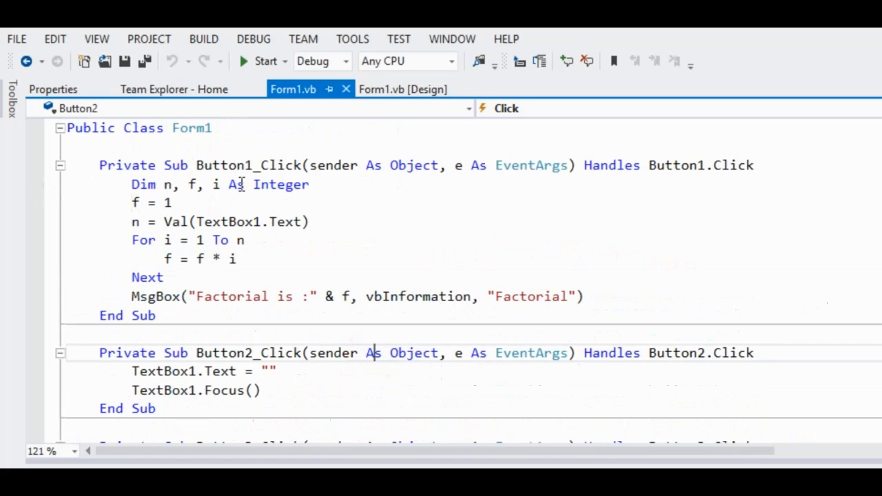
mouse_move(281, 221)
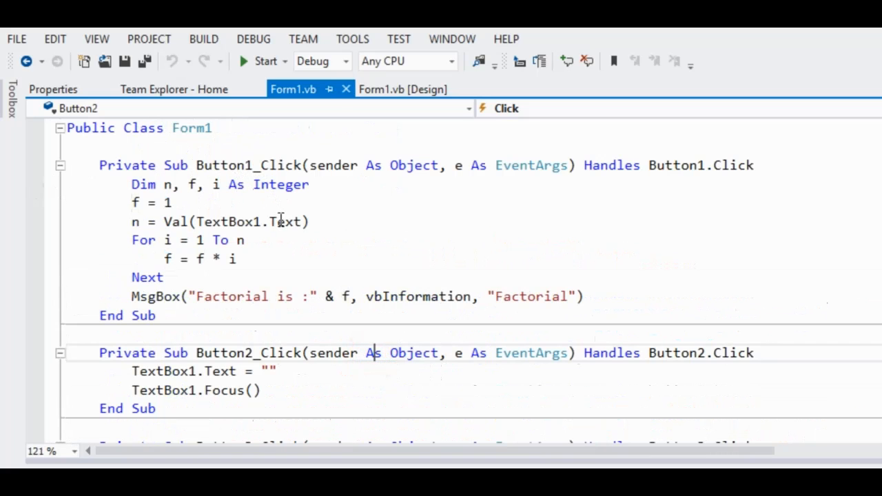
View the Clear button's code, then return to the Form1.vb design view.
click(403, 89)
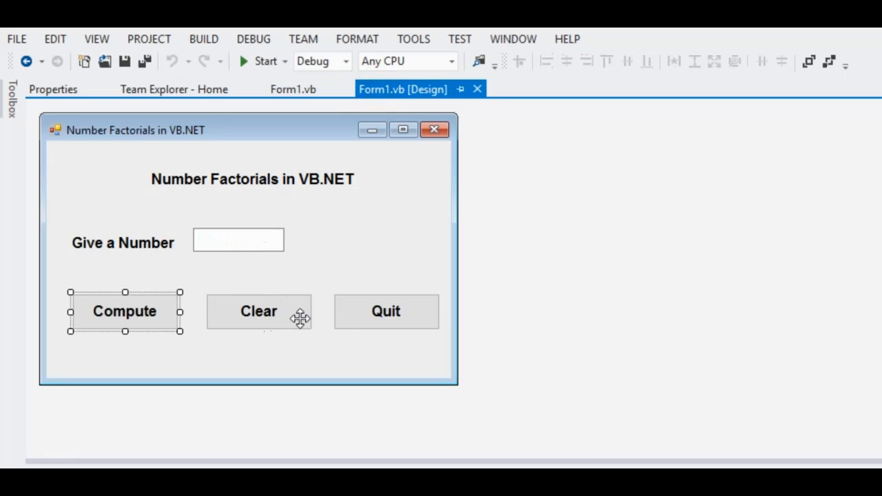
click(293, 88)
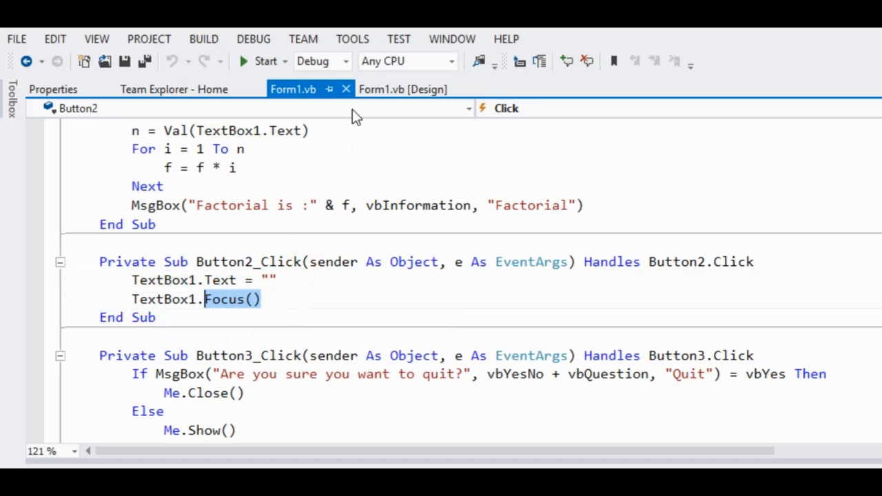
click(403, 89)
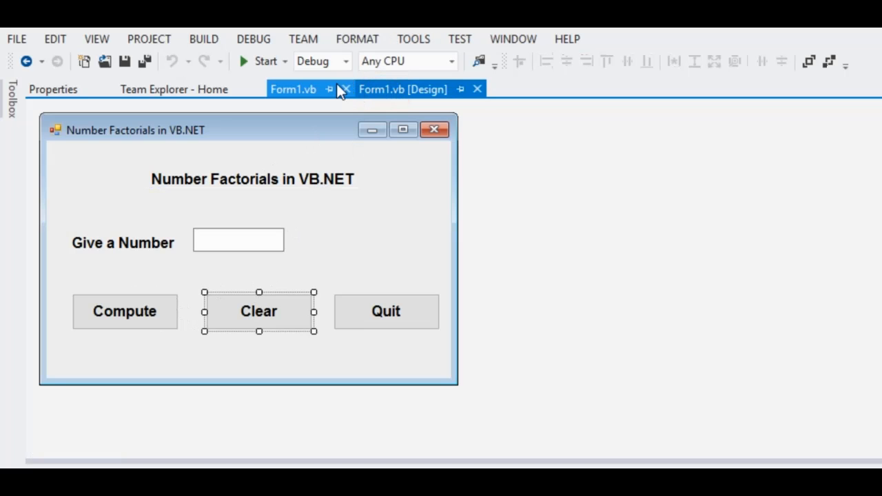
Enter 7, compute its factorial, and dismiss the 5040 result.
click(260, 61)
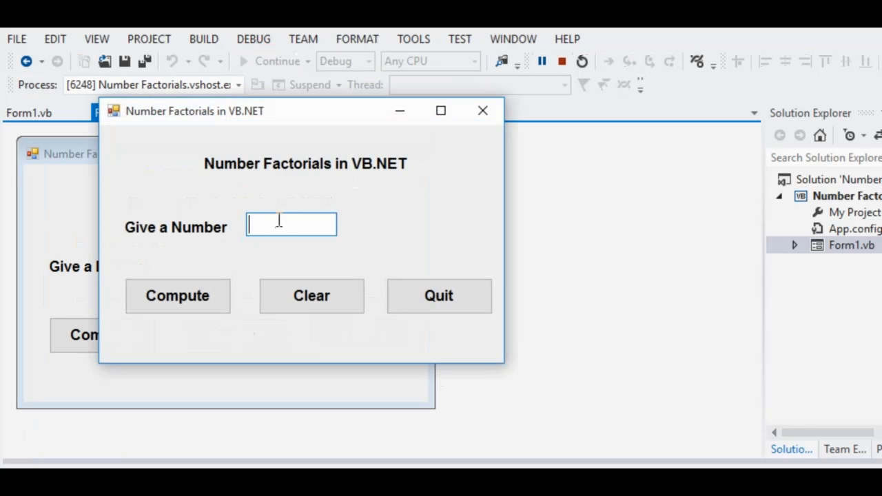
text(7)
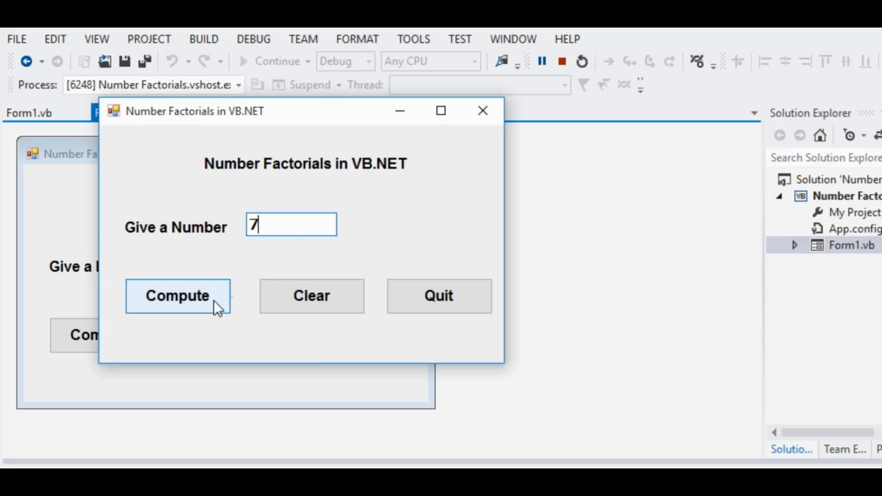
click(177, 296)
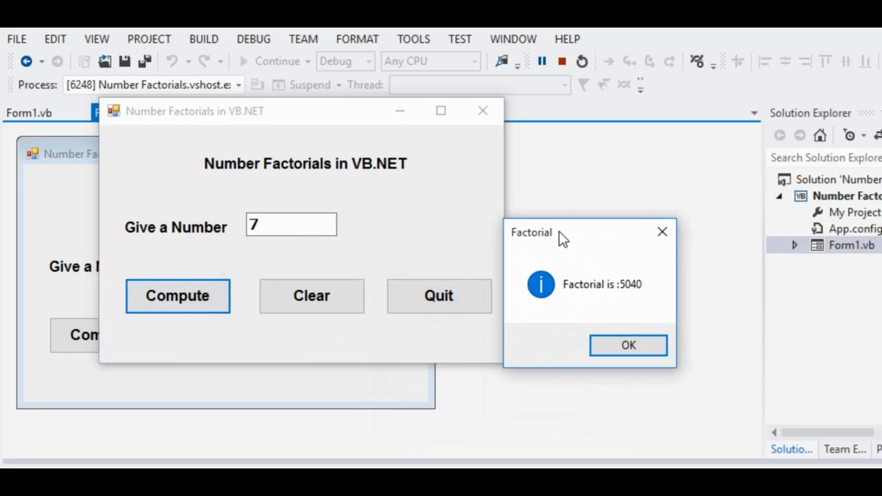
click(627, 345)
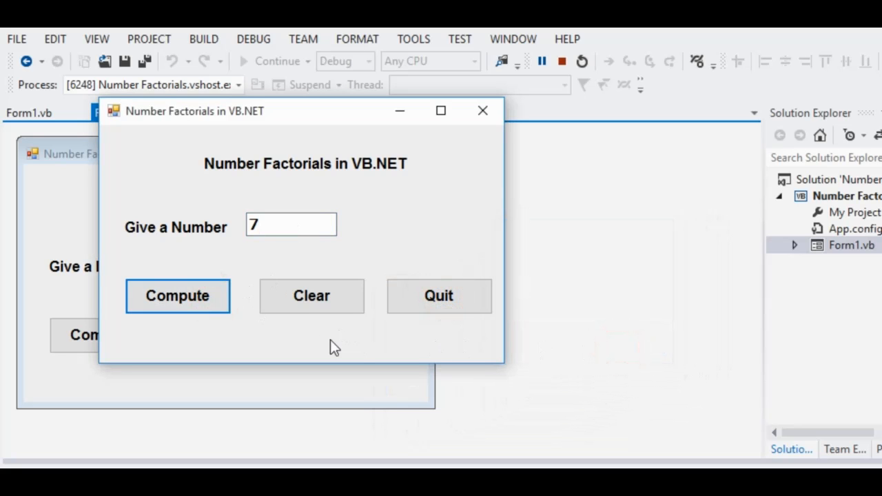
Clear the number box, then quit the calculator with confirmation.
click(311, 296)
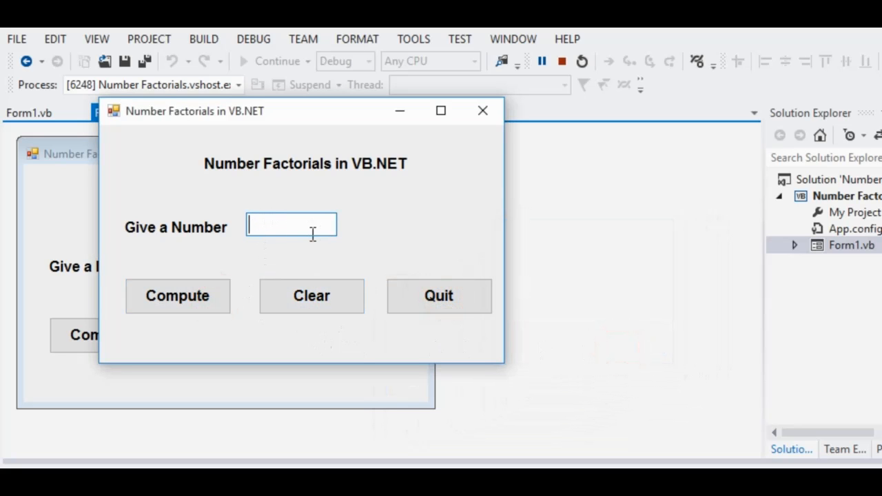
mouse_move(302, 223)
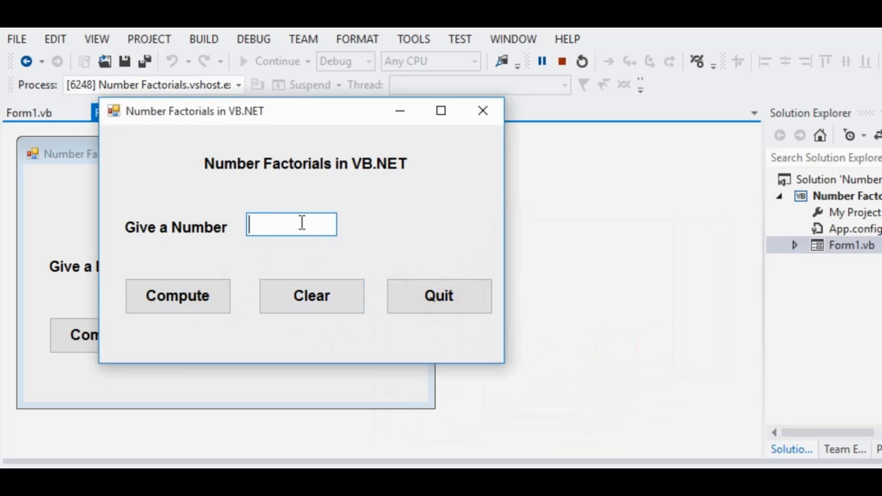
click(439, 296)
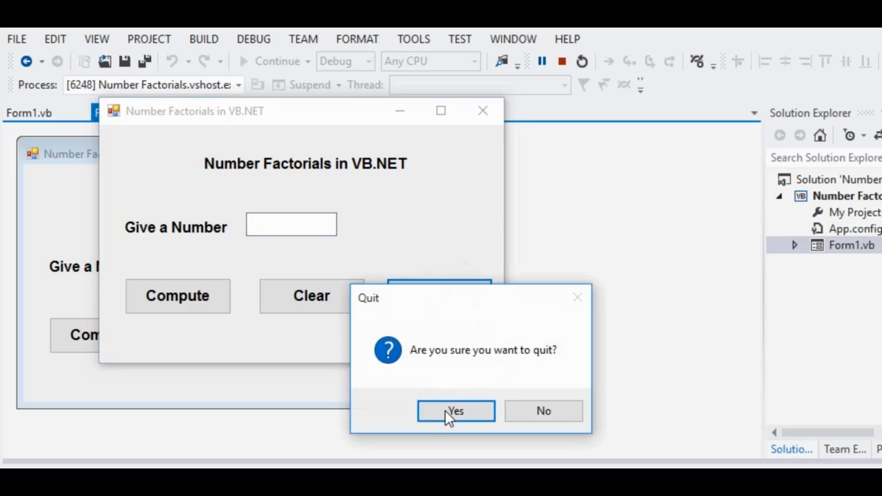
click(455, 411)
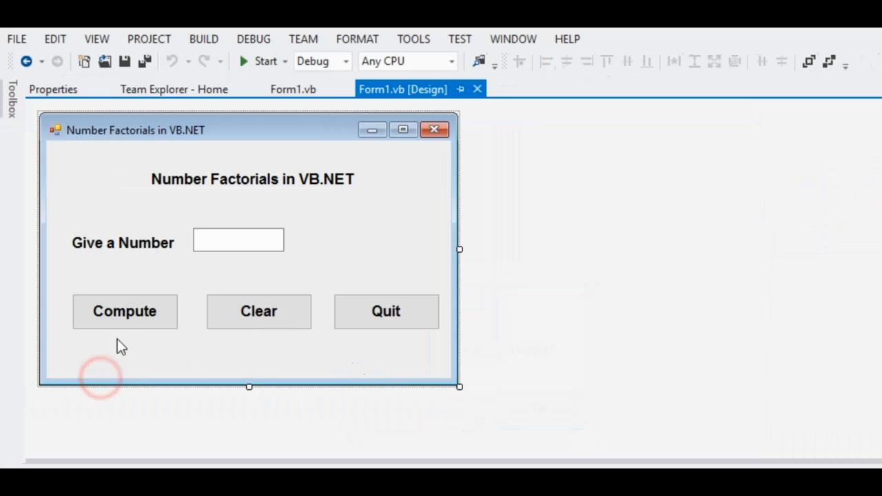
click(124, 311)
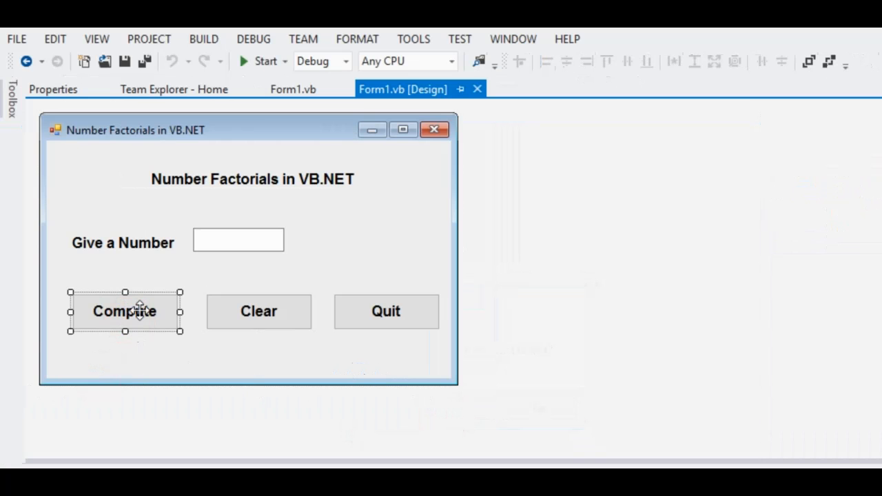
click(258, 317)
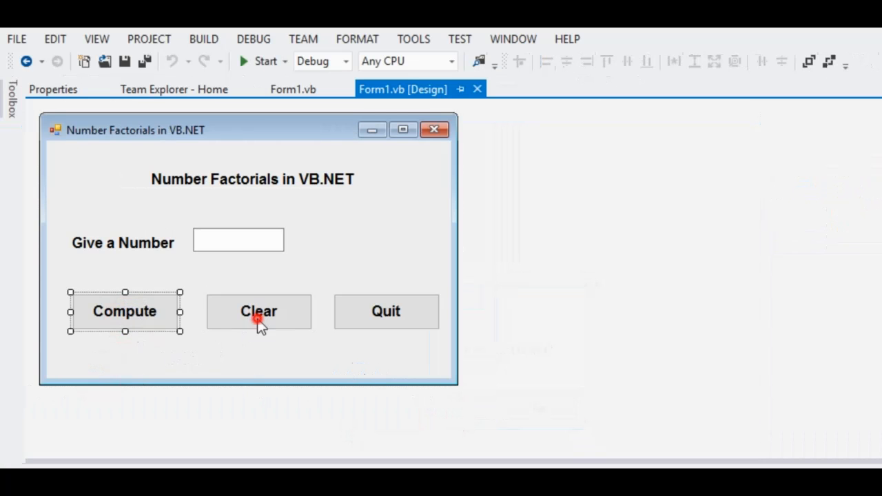
click(258, 310)
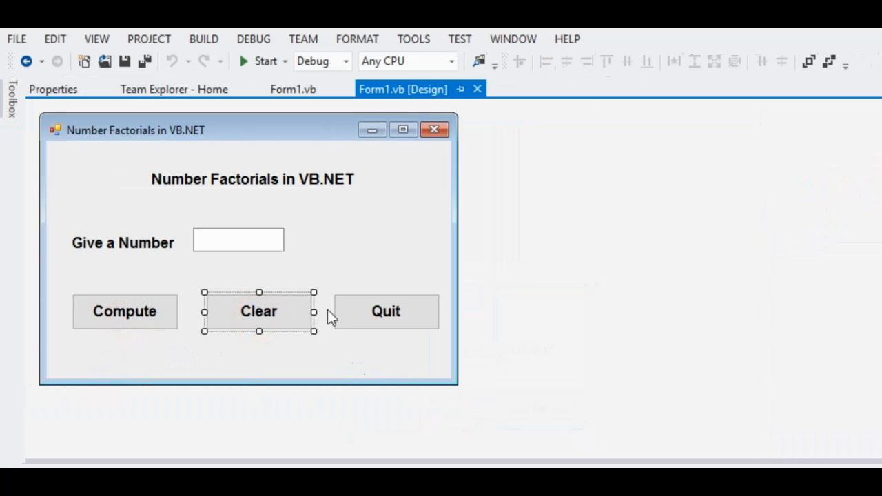
click(293, 89)
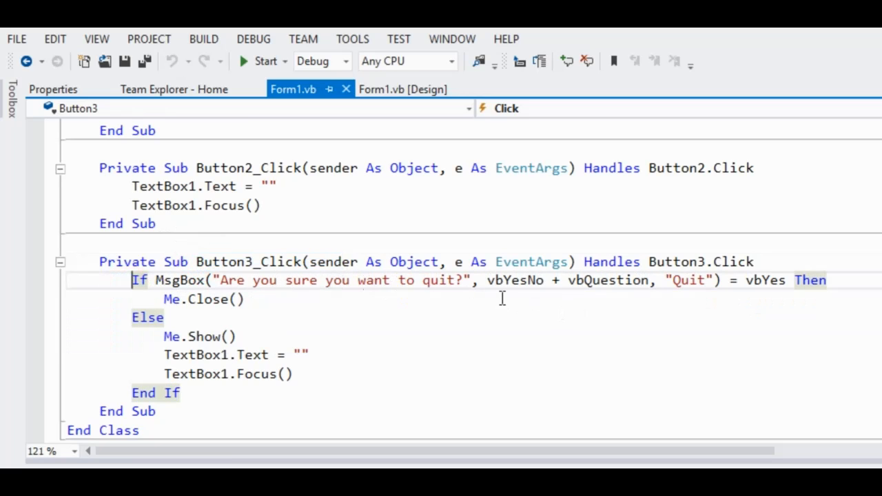
mouse_move(552, 291)
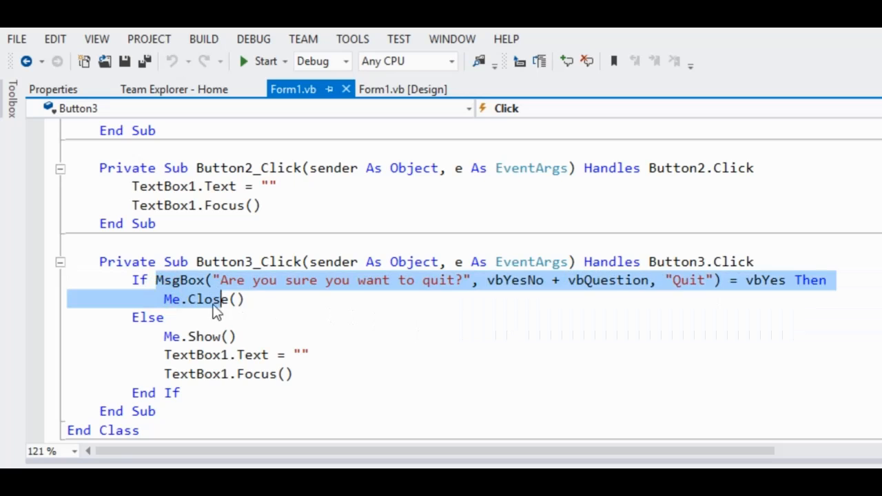
mouse_move(206, 298)
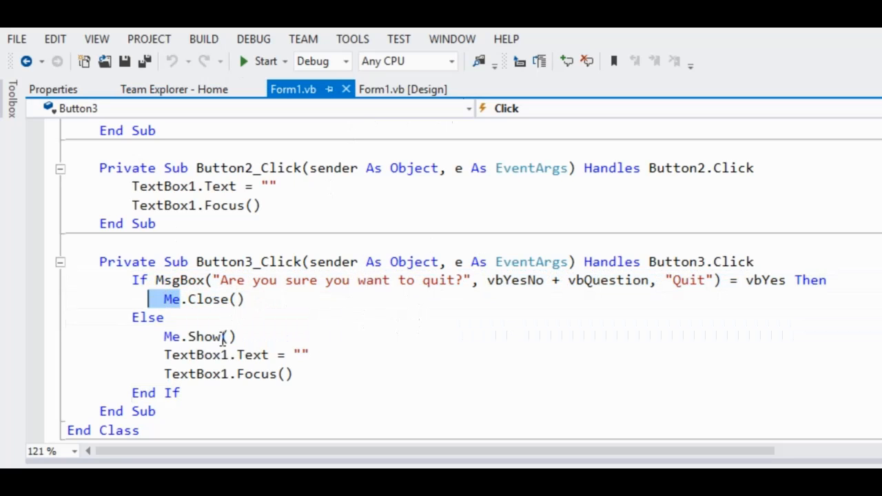
mouse_move(143, 349)
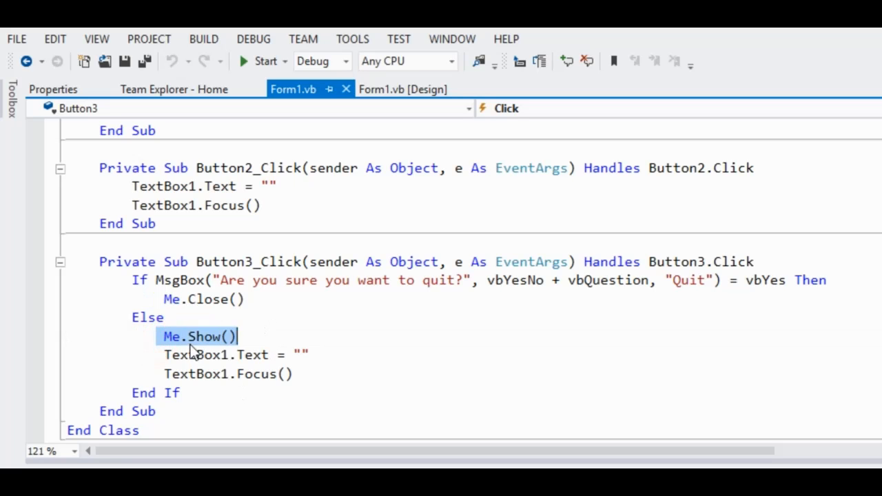
Highlight the Button3_Click line that empties the number box.
click(238, 355)
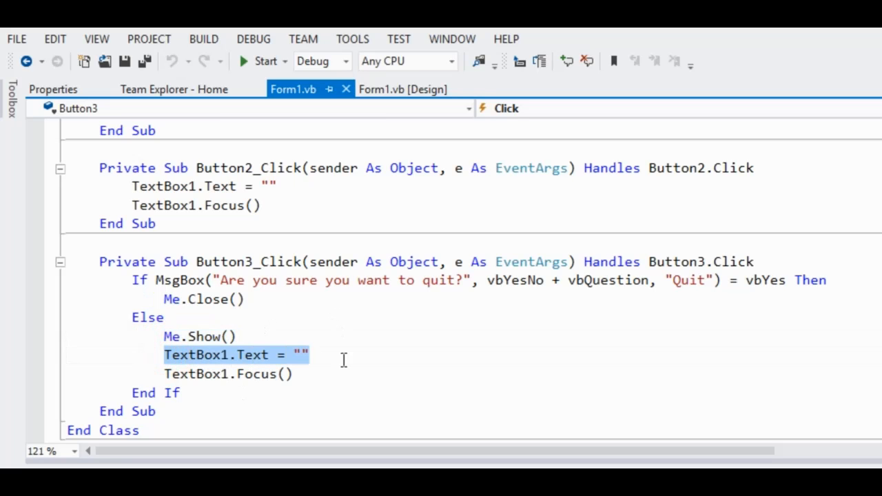
mouse_move(215, 373)
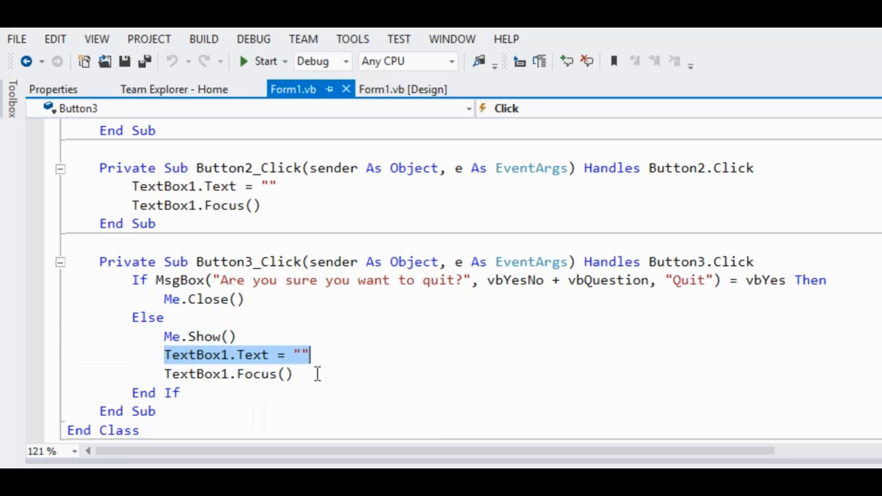
mouse_move(248, 66)
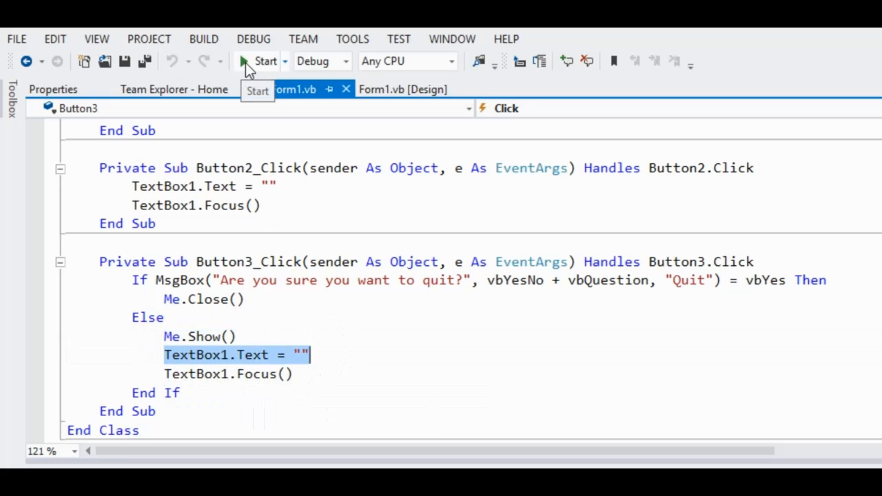
Relaunch the calculator and compute the factorial of 6, giving 720.
click(264, 61)
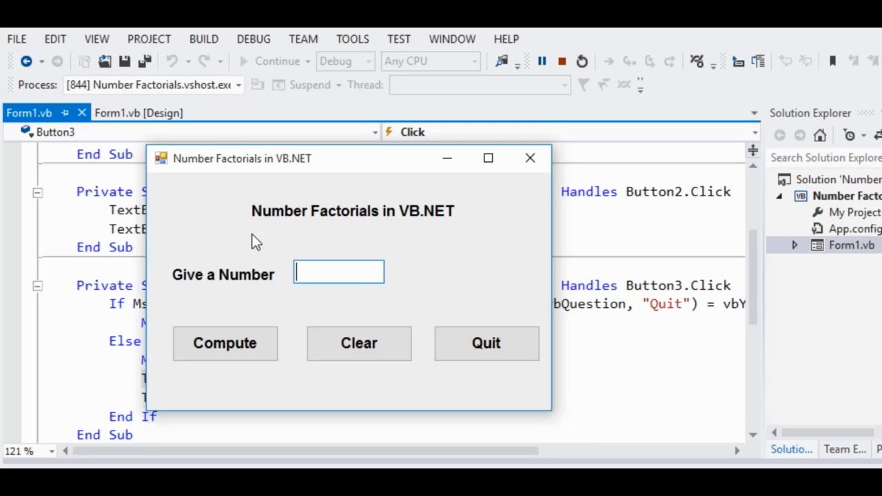
text(6)
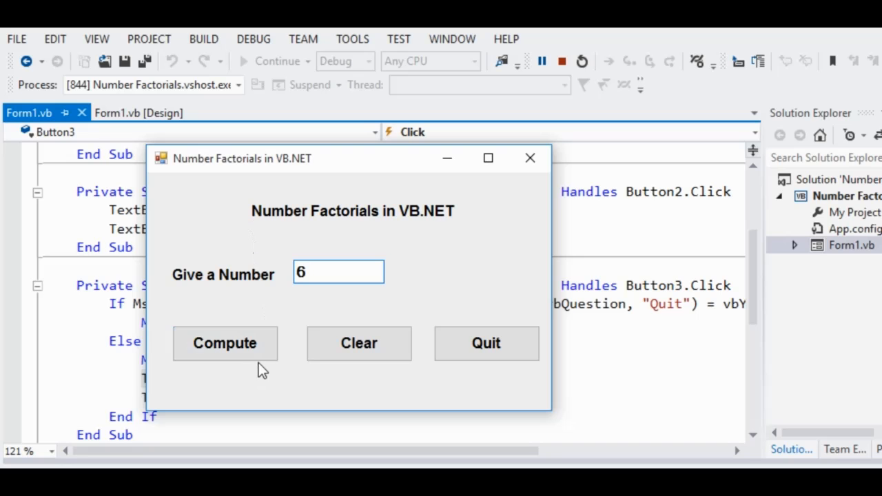
click(225, 343)
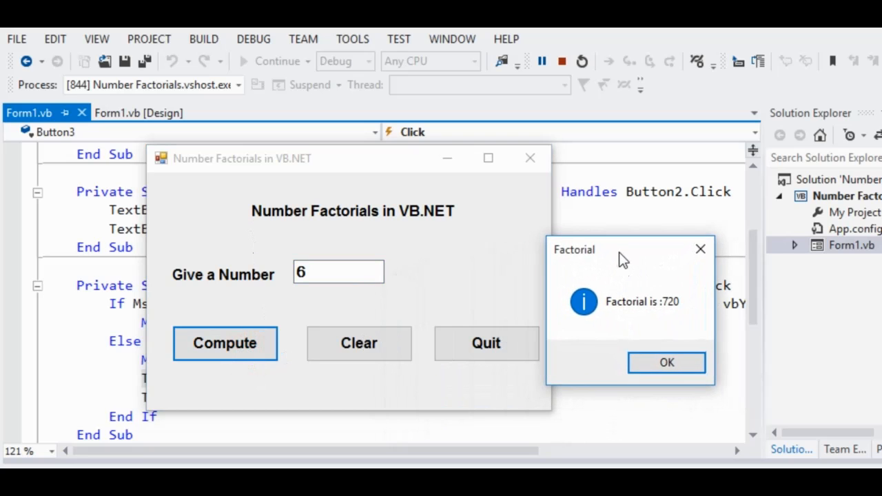
mouse_move(623, 260)
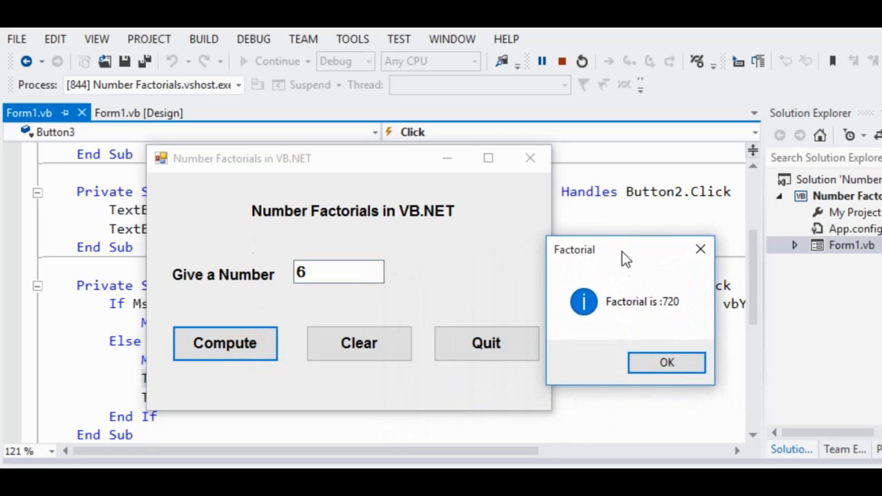